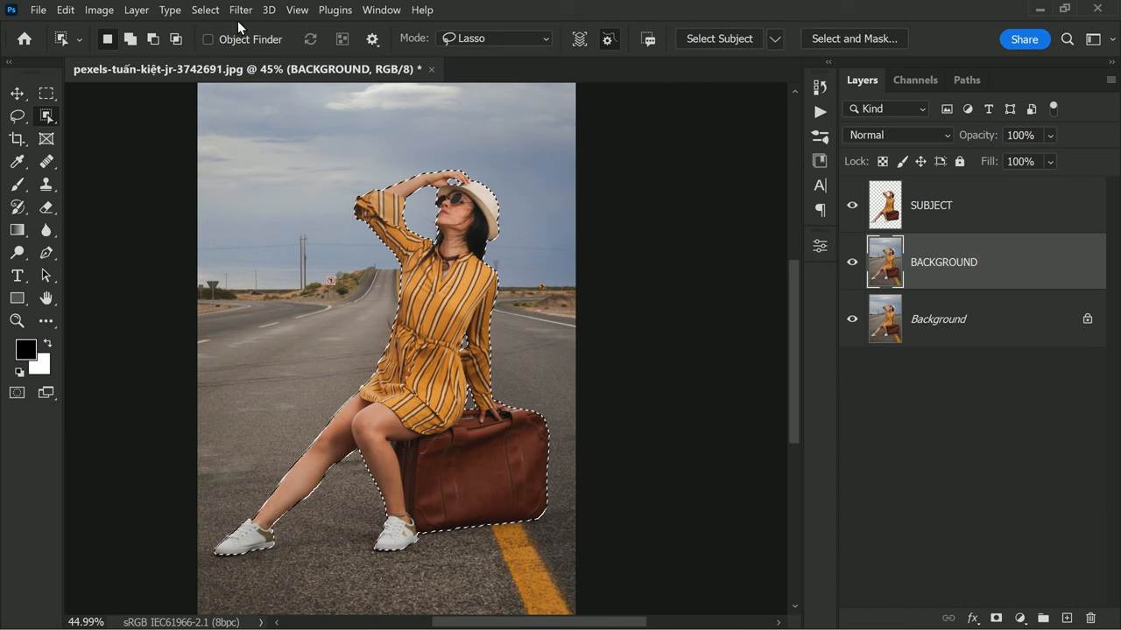
Expand the woman-and-suitcase selection by 10 pixels using Select > Modify > Expand
{"action": "left_click", "coordinate": [205, 10]}
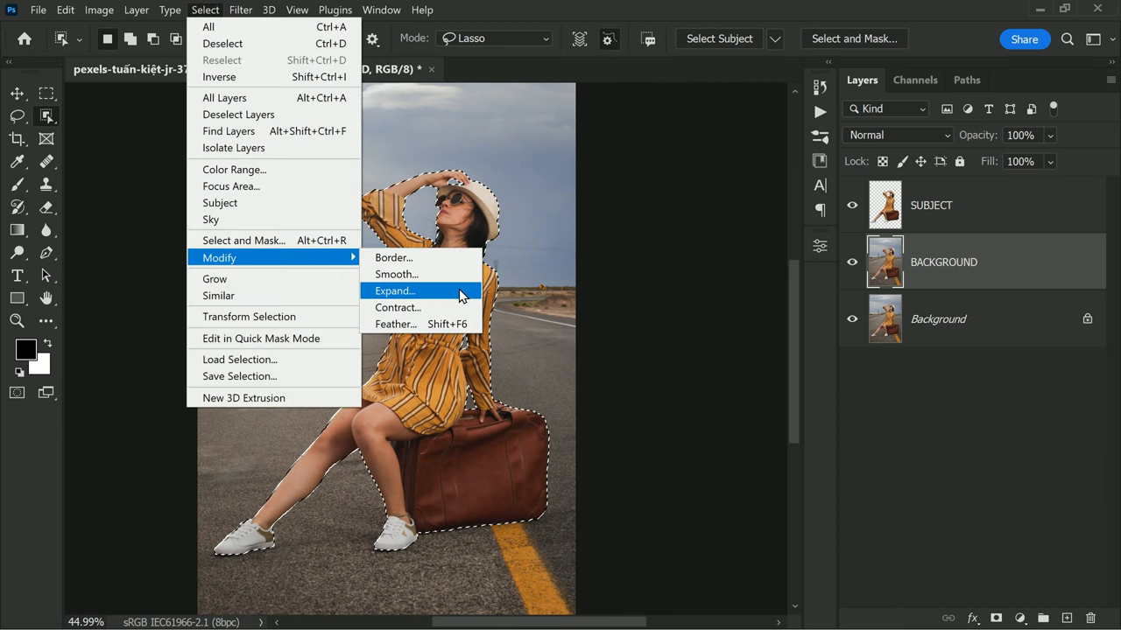
{"action": "left_click", "coordinate": [395, 290]}
{"action": "type", "text": "1"}
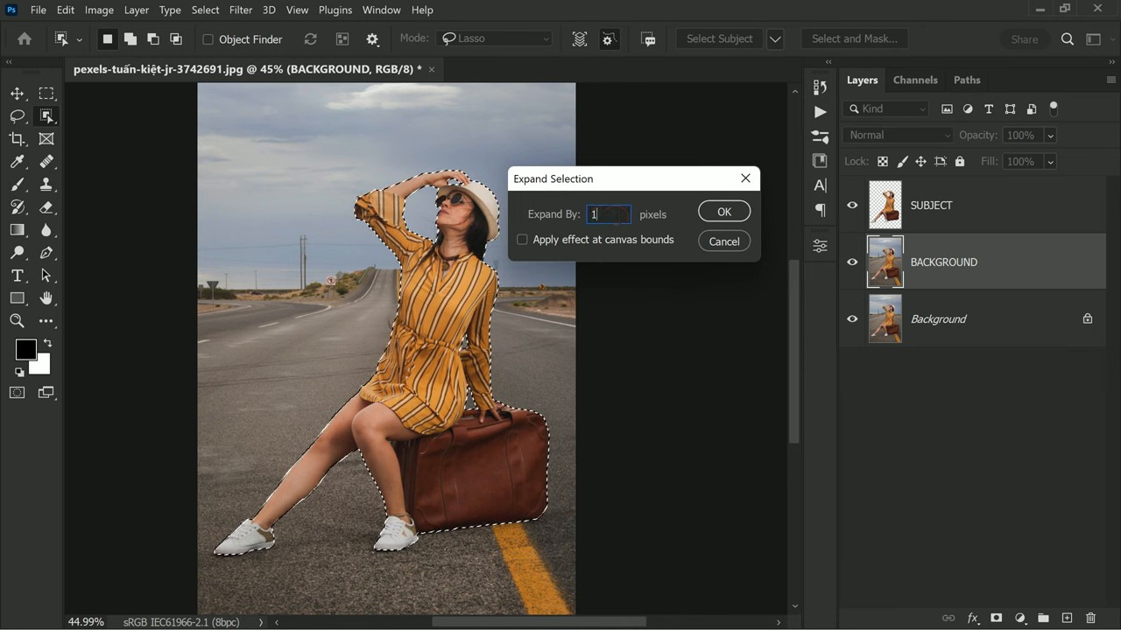
{"action": "type", "text": "0"}
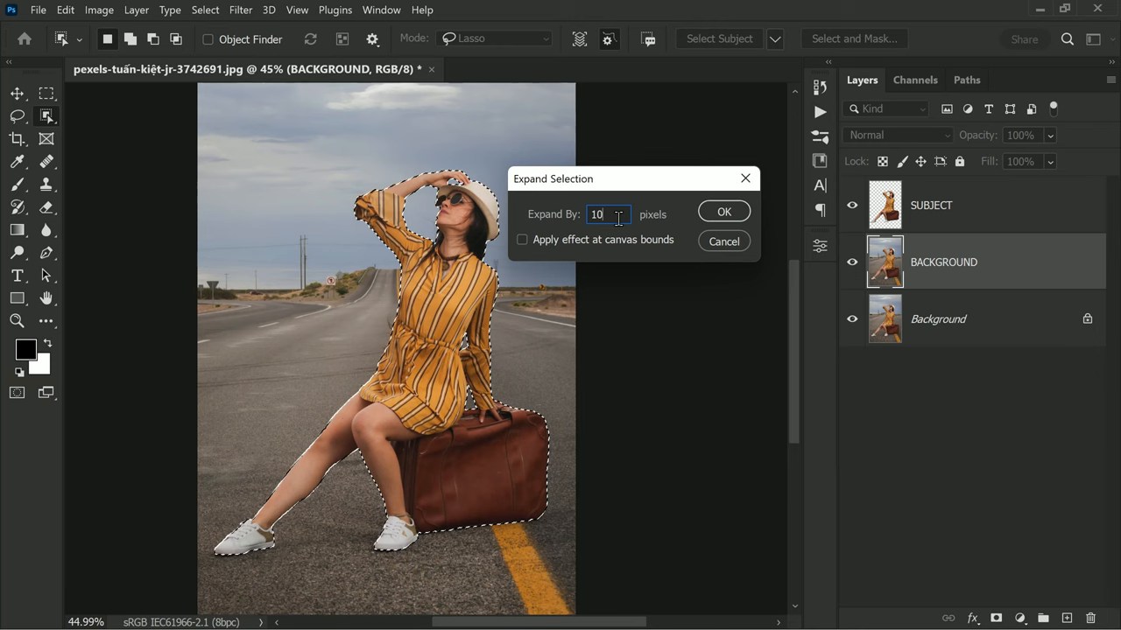
{"action": "left_click", "coordinate": [723, 211]}
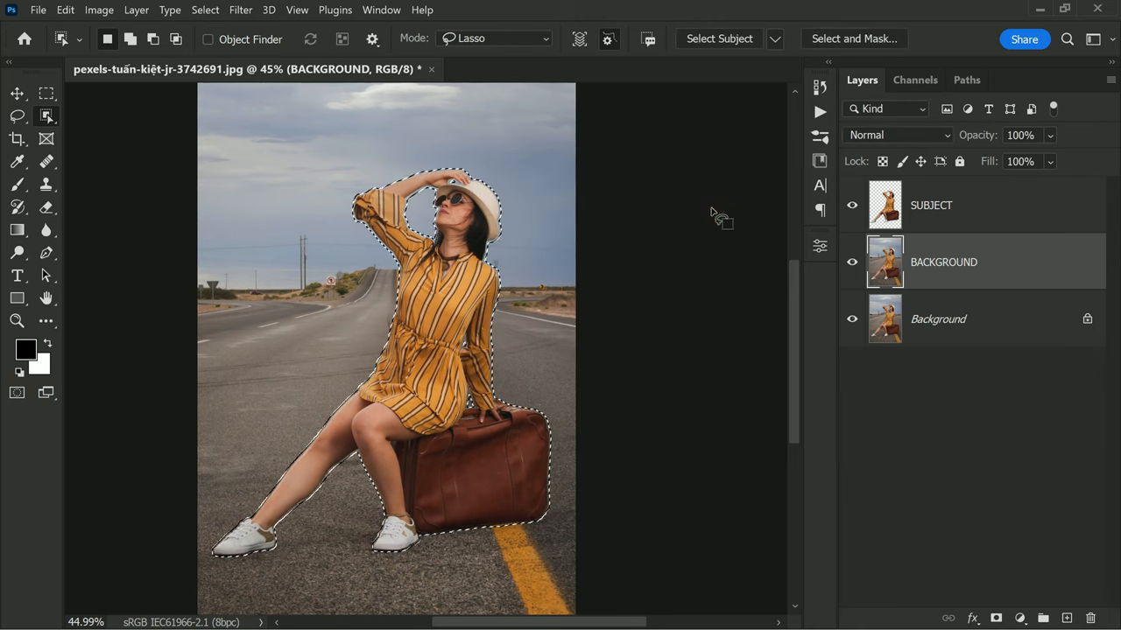
Content-Aware Fill the selection on BACKGROUND to replace the woman and suitcase with road
{"action": "left_click", "coordinate": [64, 9]}
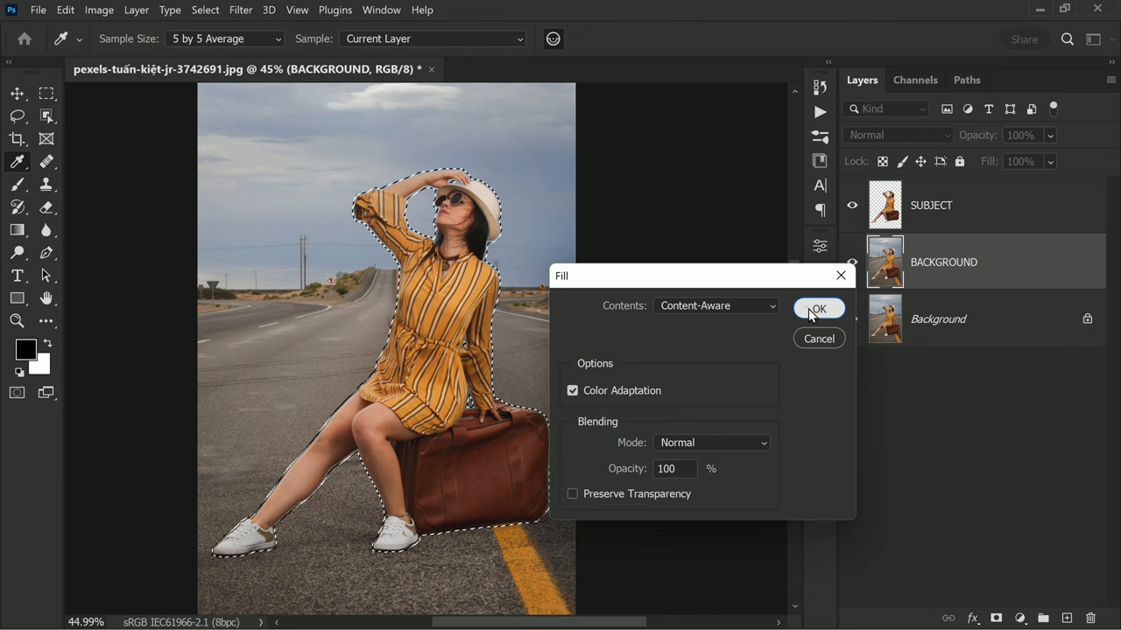
{"action": "left_click", "coordinate": [817, 308]}
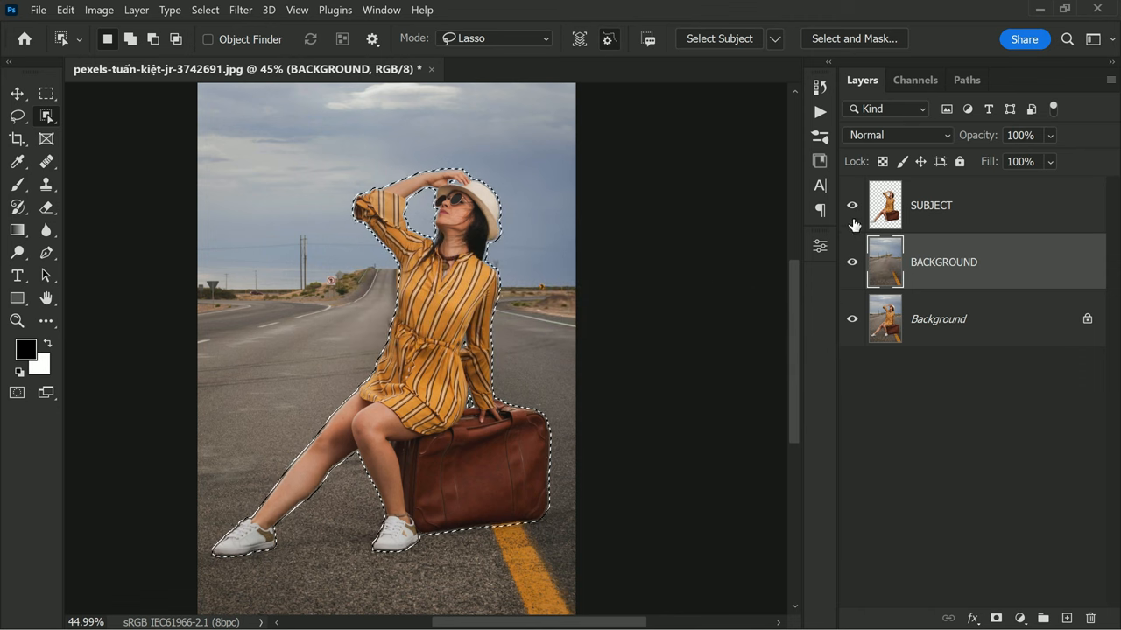
Toggle SUBJECT visibility to inspect the fill, deselect, and bring up the BACKGROUND layer's context menu
{"action": "left_click", "coordinate": [852, 205]}
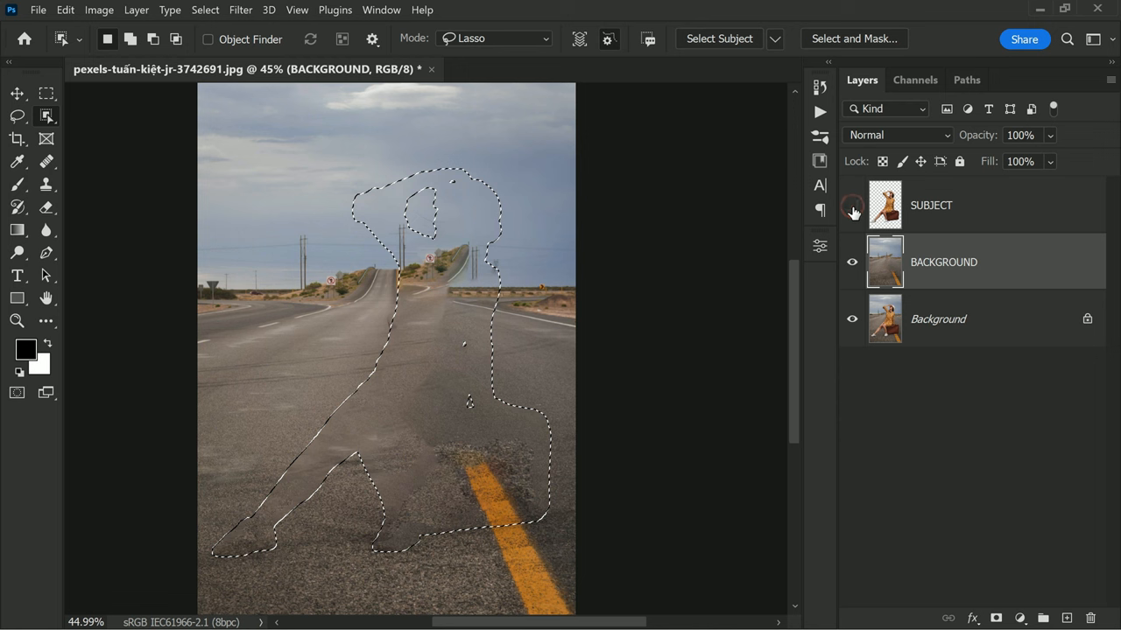
{"action": "left_click", "coordinate": [852, 205]}
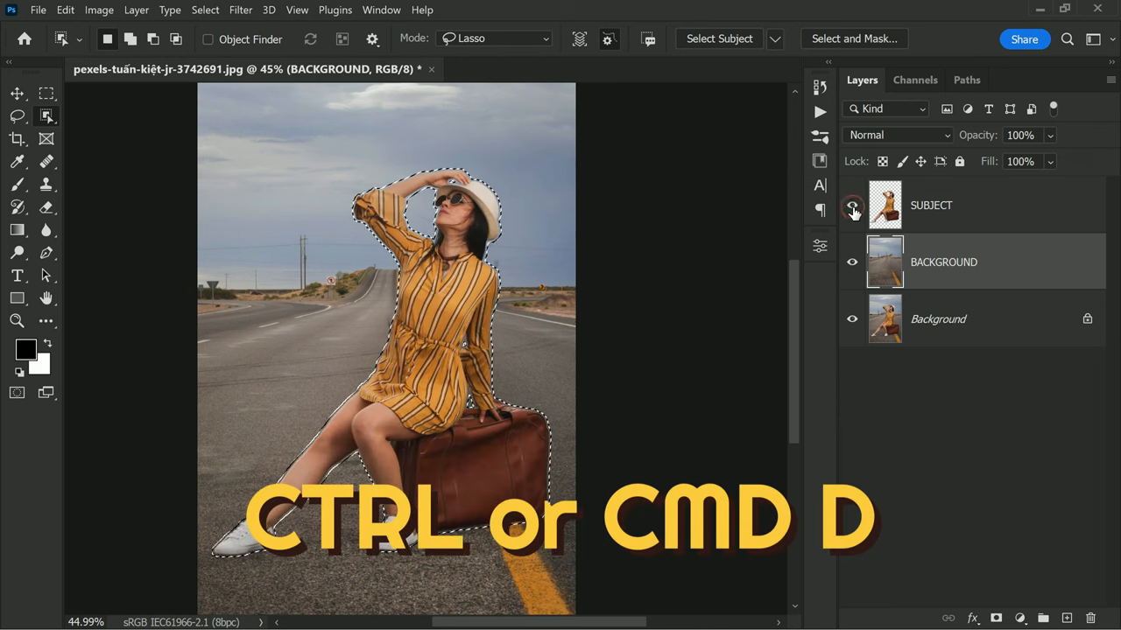
{"action": "key", "text": "ctrl+d"}
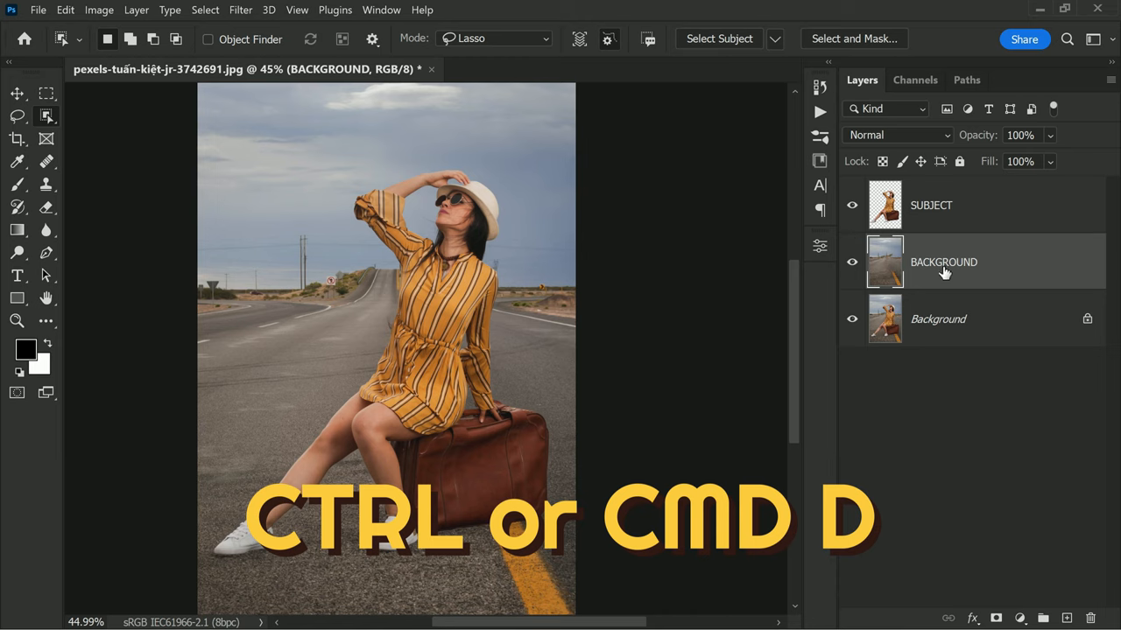
{"action": "key", "text": "ctrl+d"}
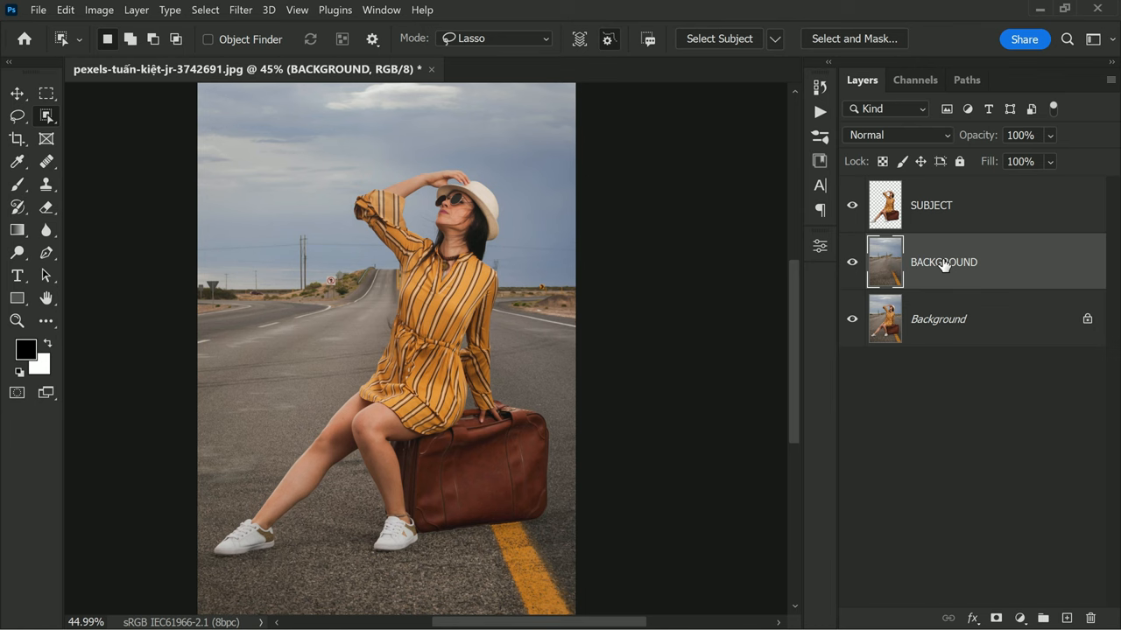
{"action": "right_click", "coordinate": [944, 262]}
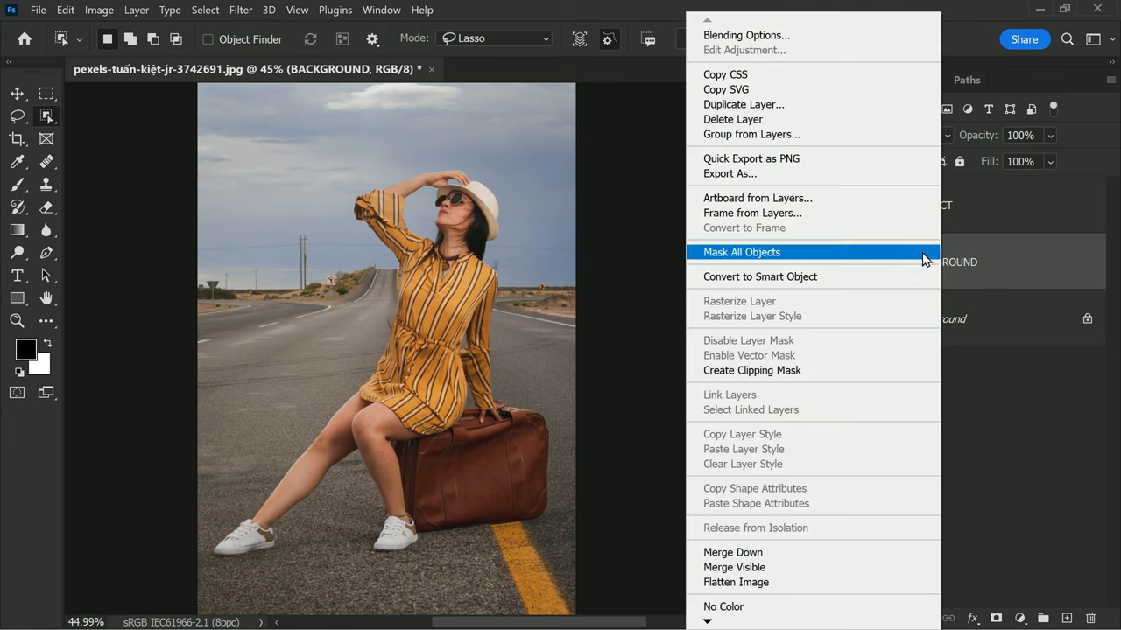